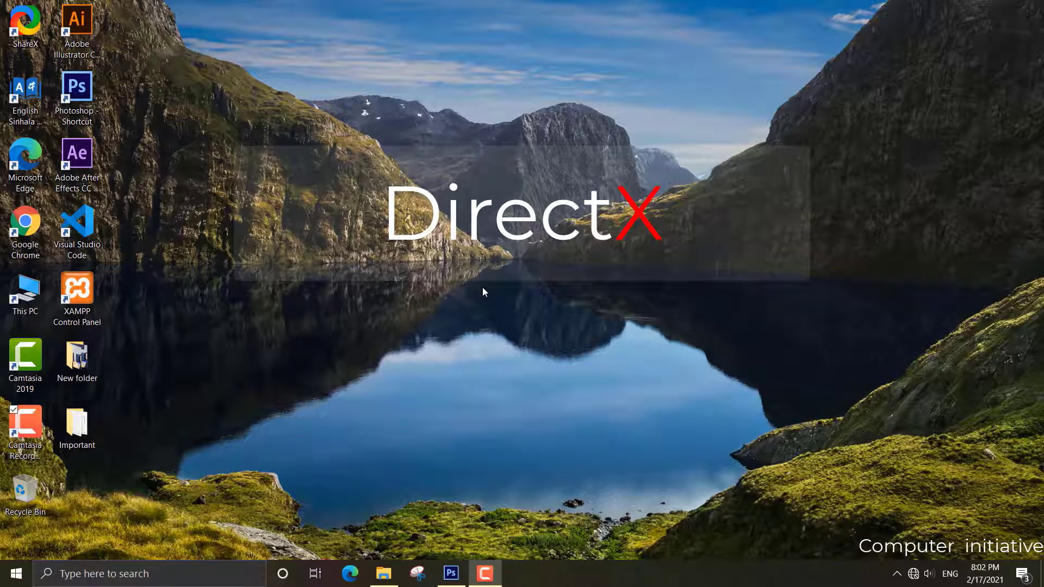
mouse_move(229, 349)
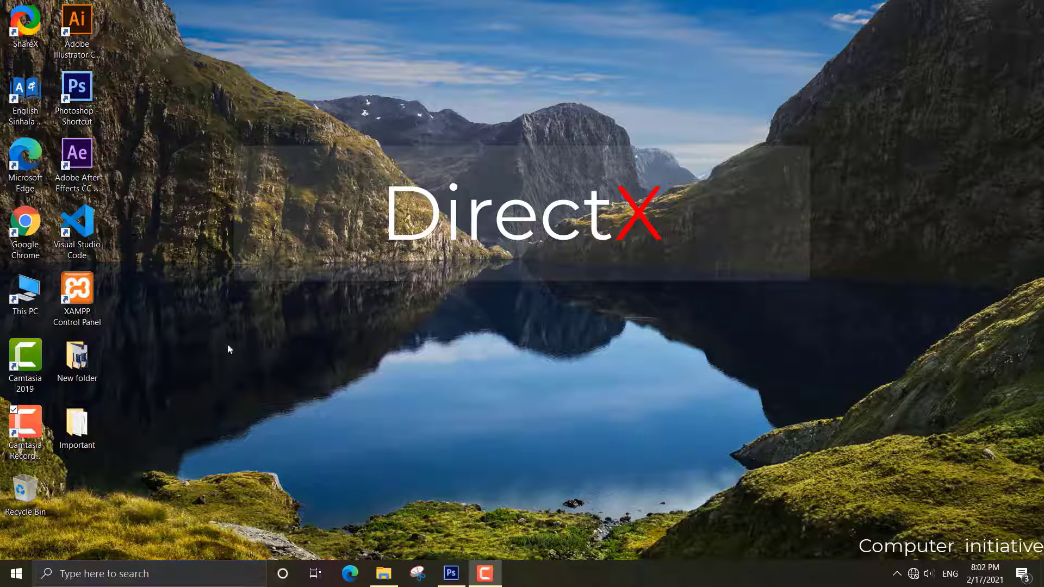
mouse_move(76, 491)
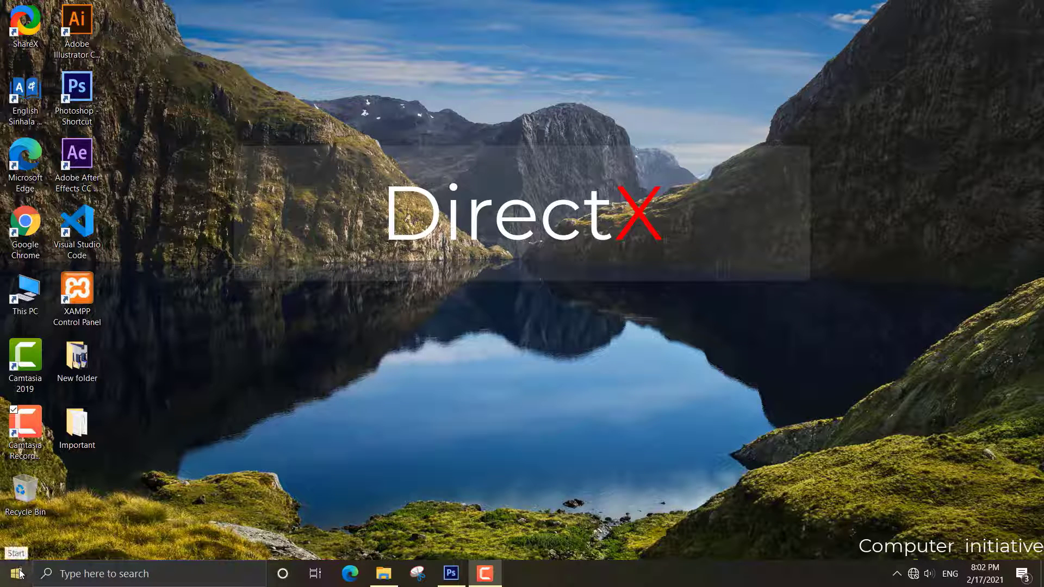
- Search Start for 'dxdiag' and bring up launch options for the dxdiag Run command
click(18, 574)
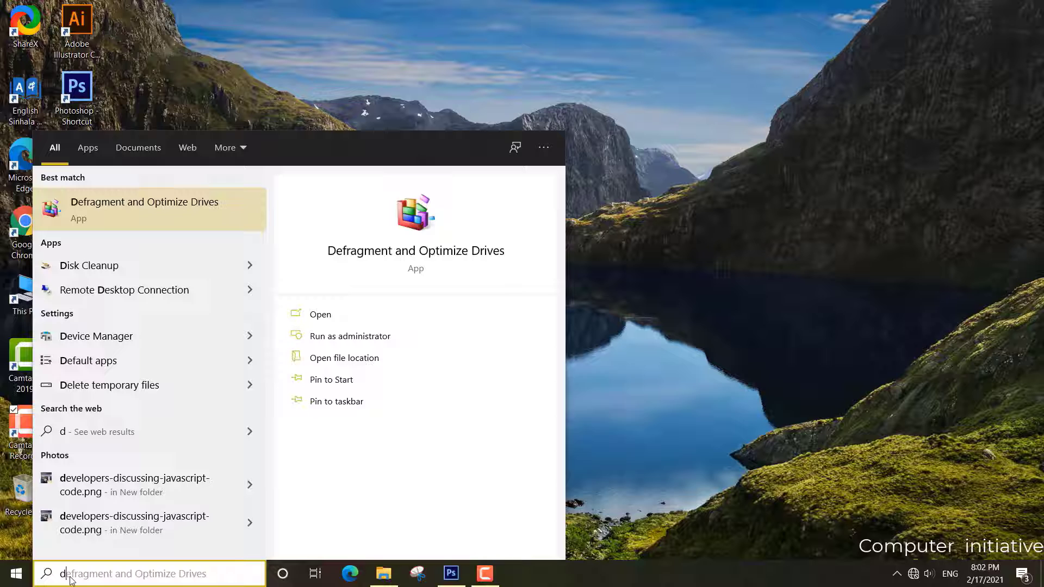
text(dxd)
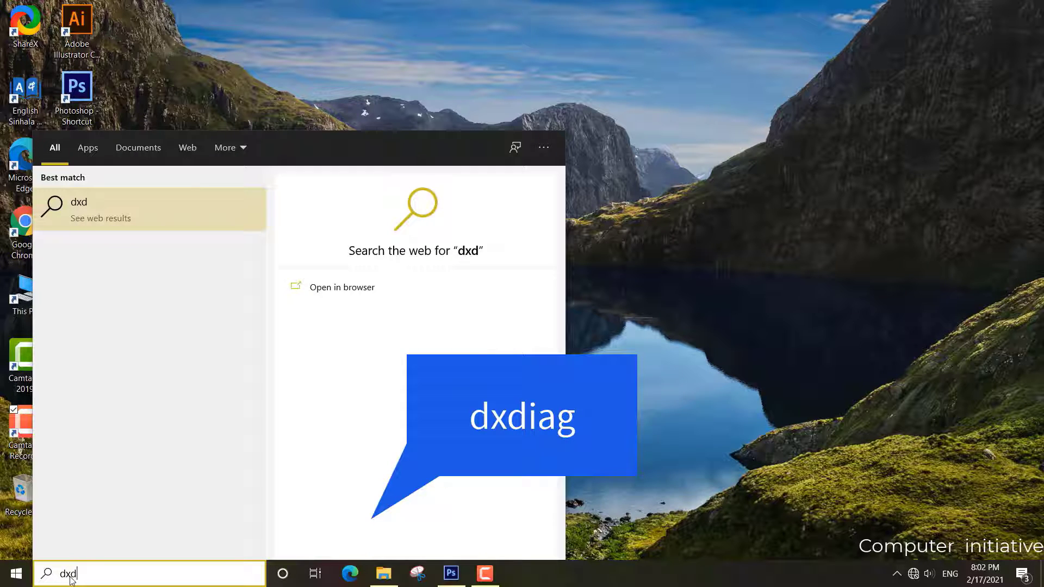
text(iag)
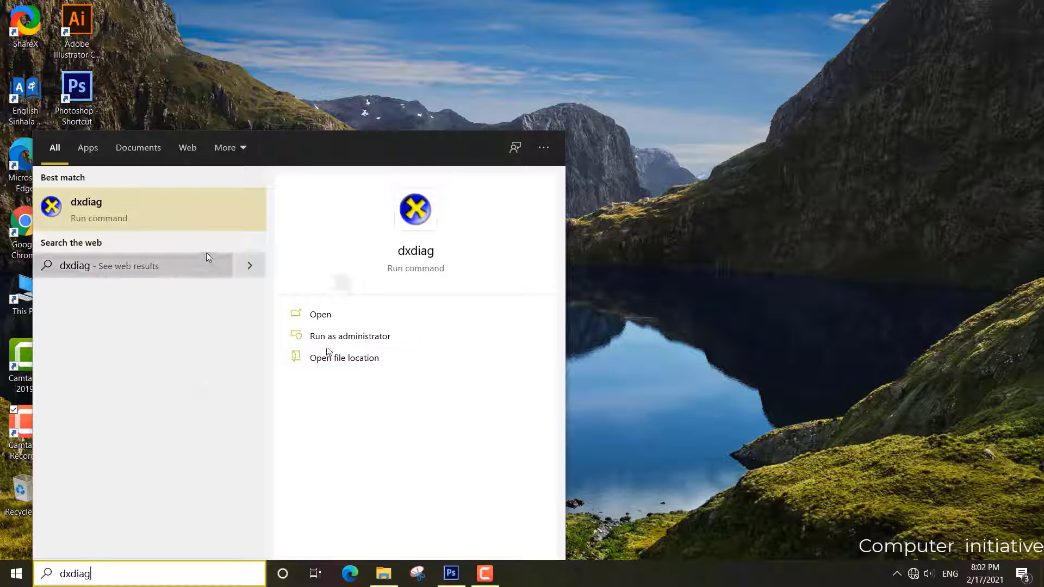
right_click(86, 210)
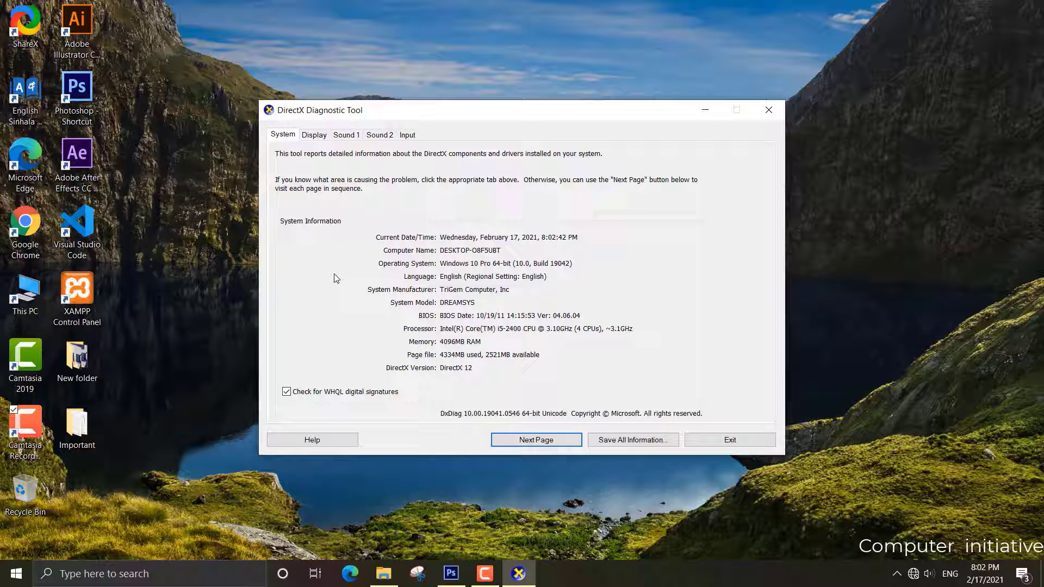
mouse_move(328, 362)
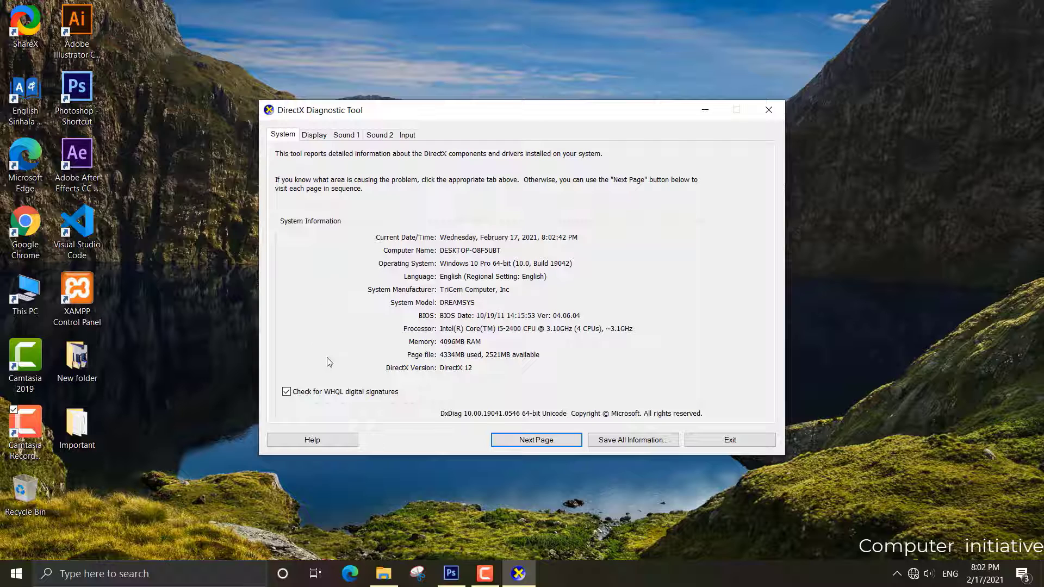
mouse_move(265, 165)
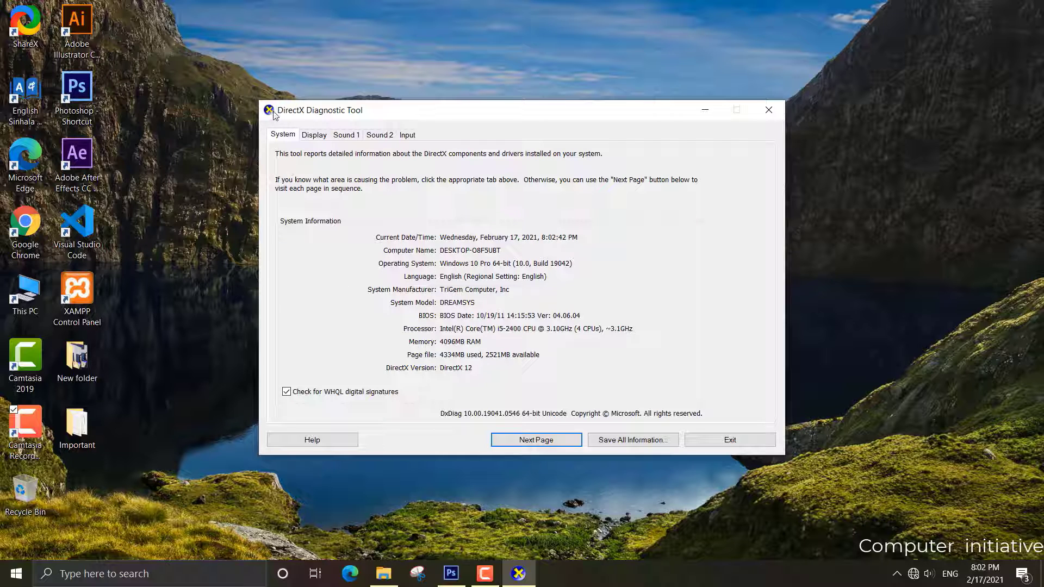
mouse_move(359, 111)
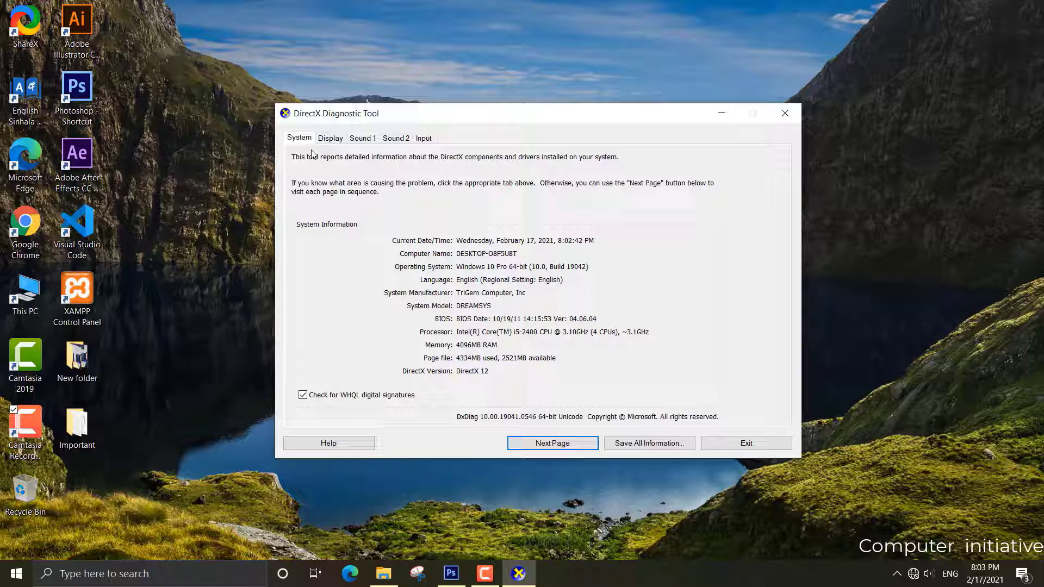
mouse_move(293, 168)
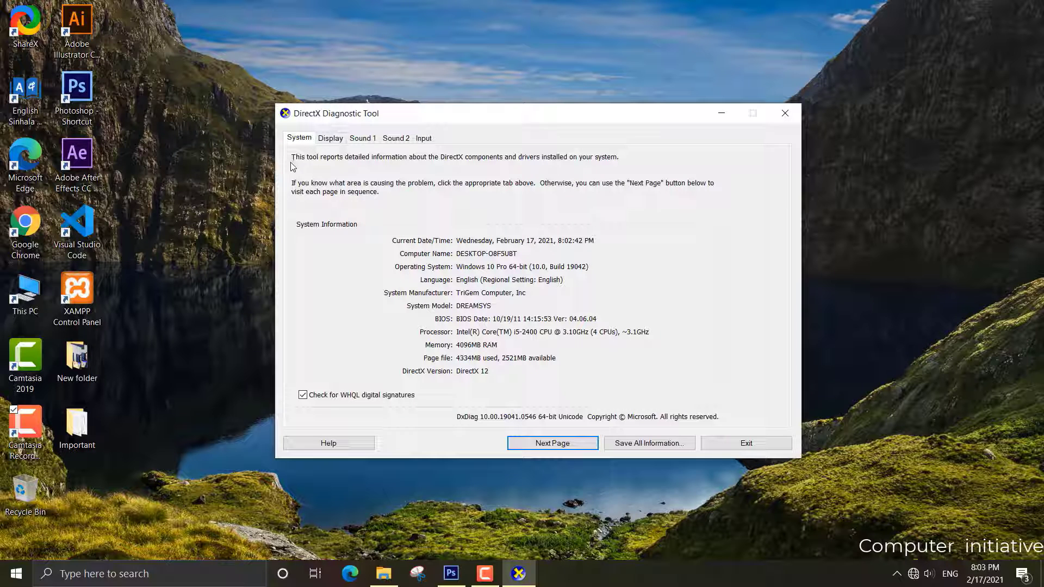
mouse_move(394, 164)
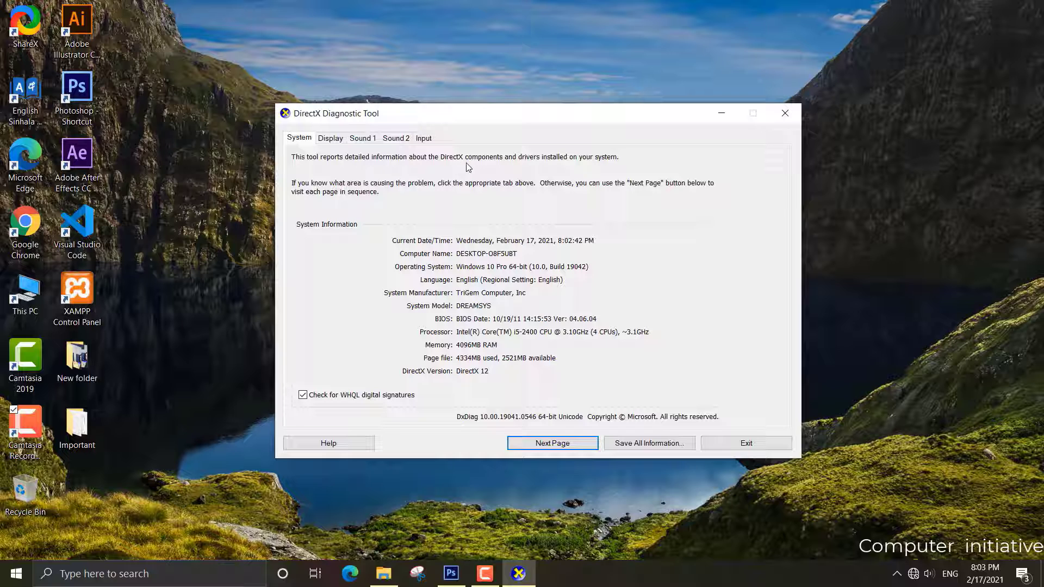
mouse_move(539, 167)
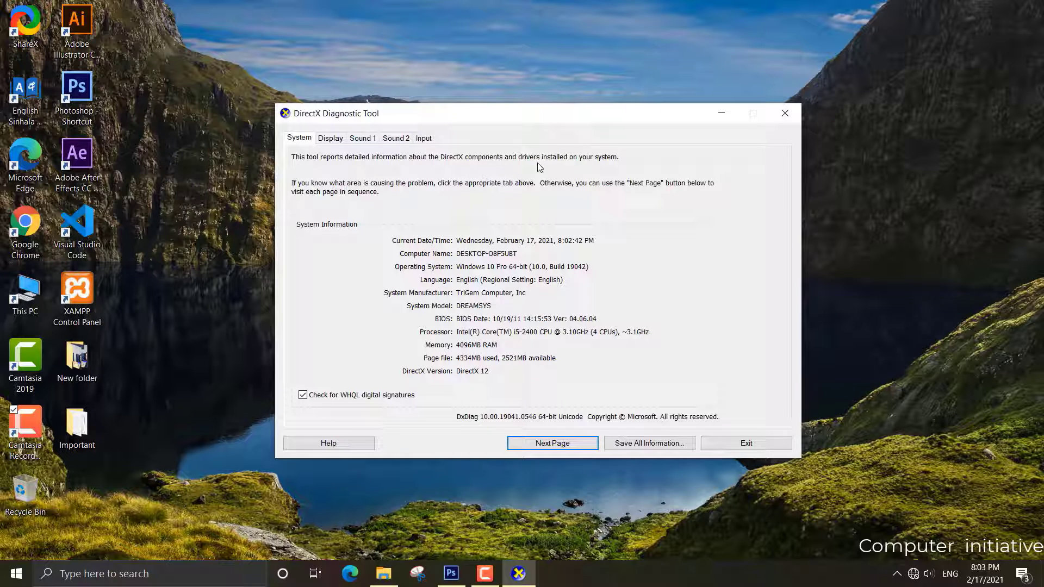
mouse_move(598, 176)
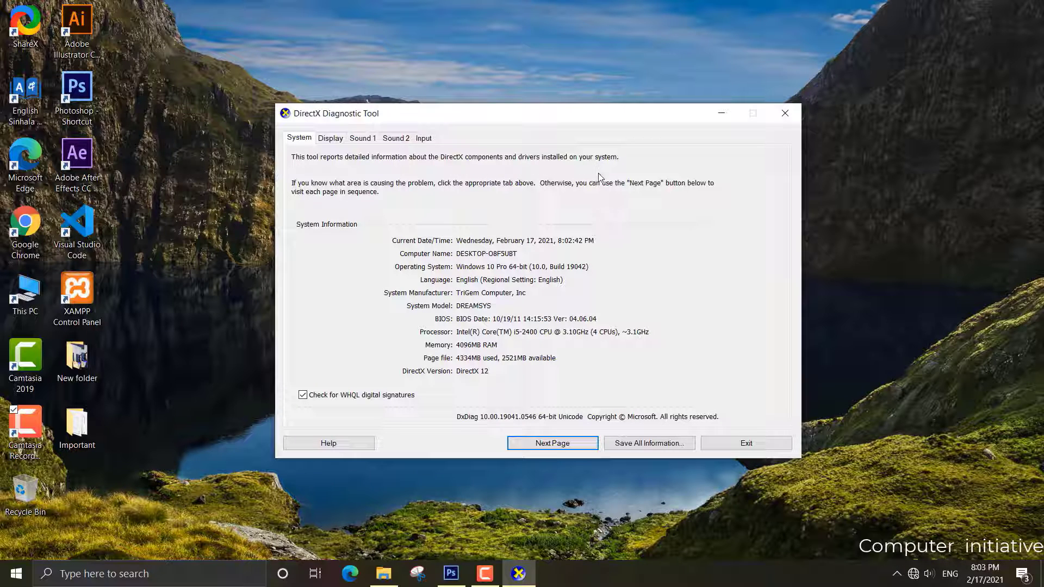
mouse_move(496, 210)
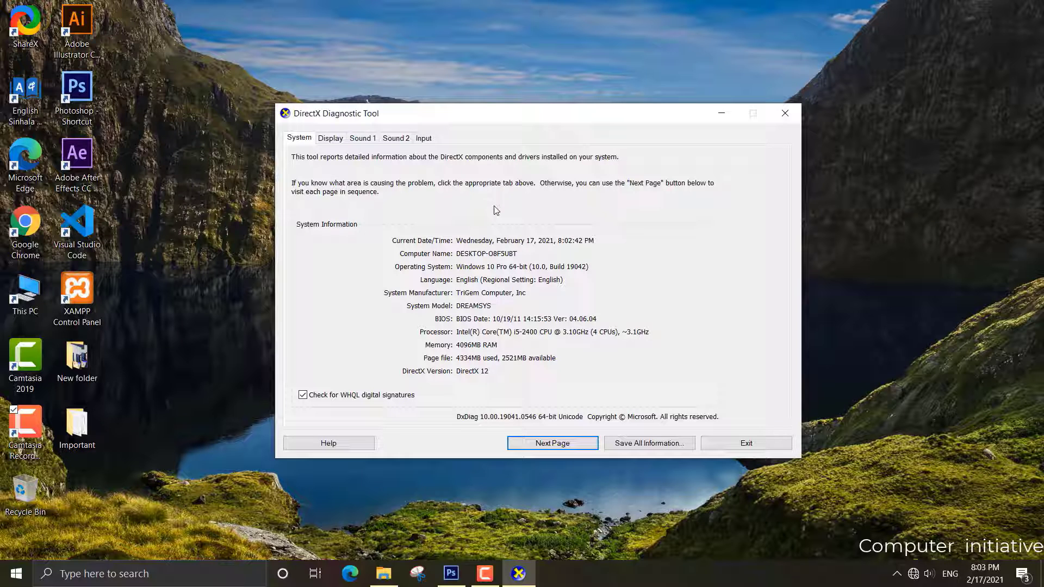
mouse_move(300, 197)
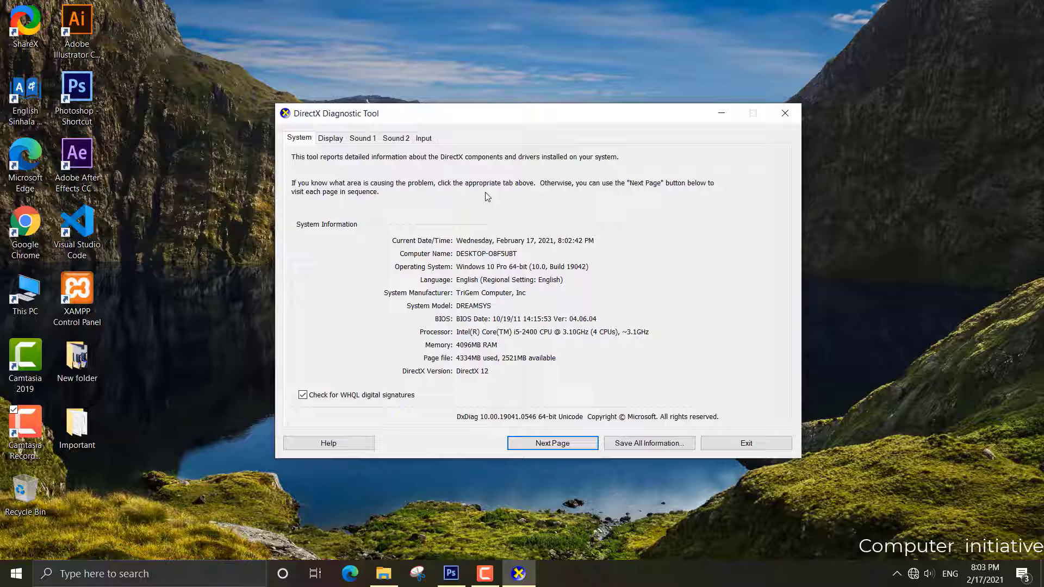
mouse_move(666, 199)
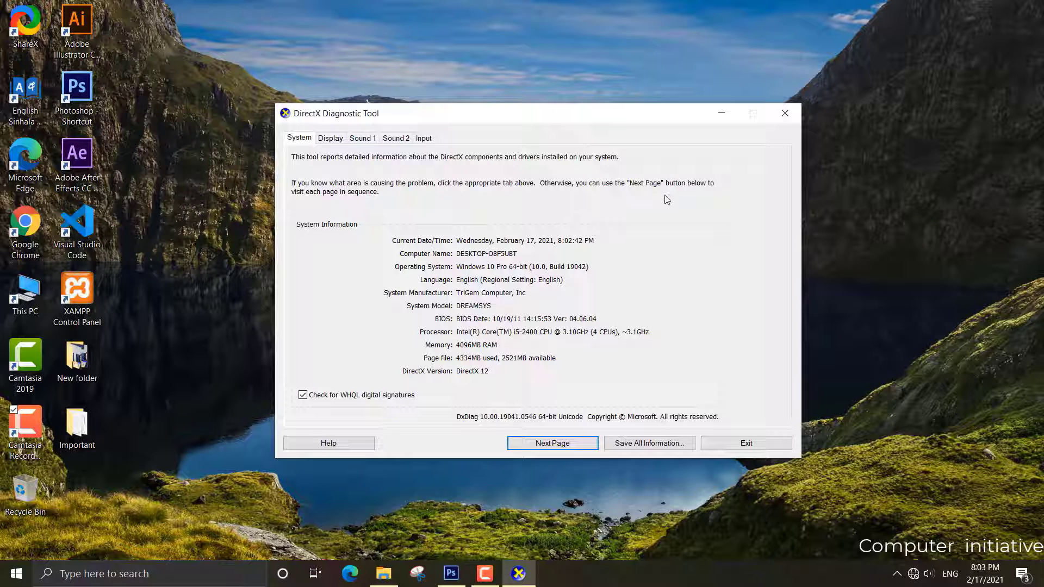
mouse_move(344, 203)
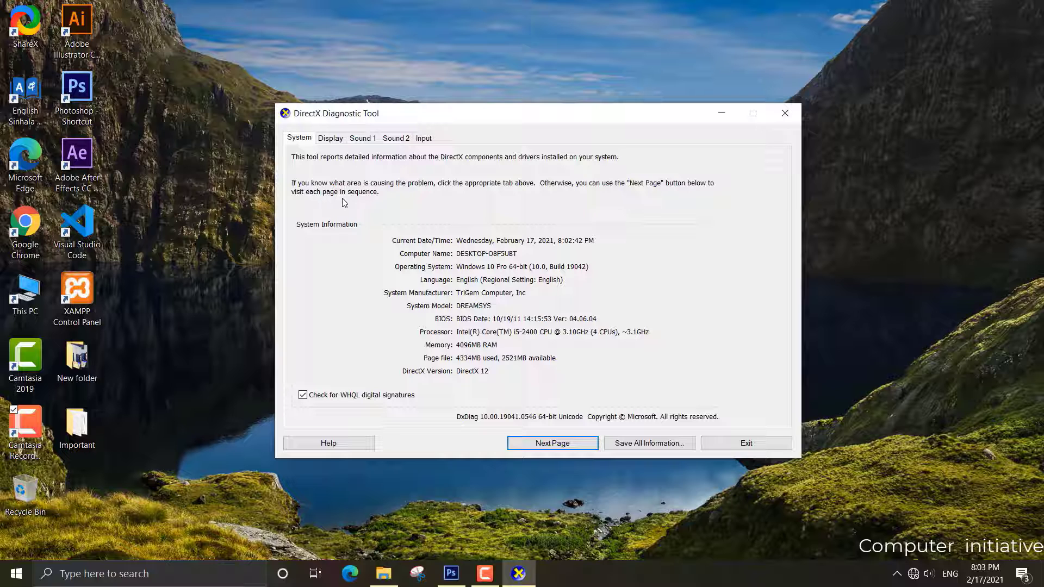
mouse_move(338, 206)
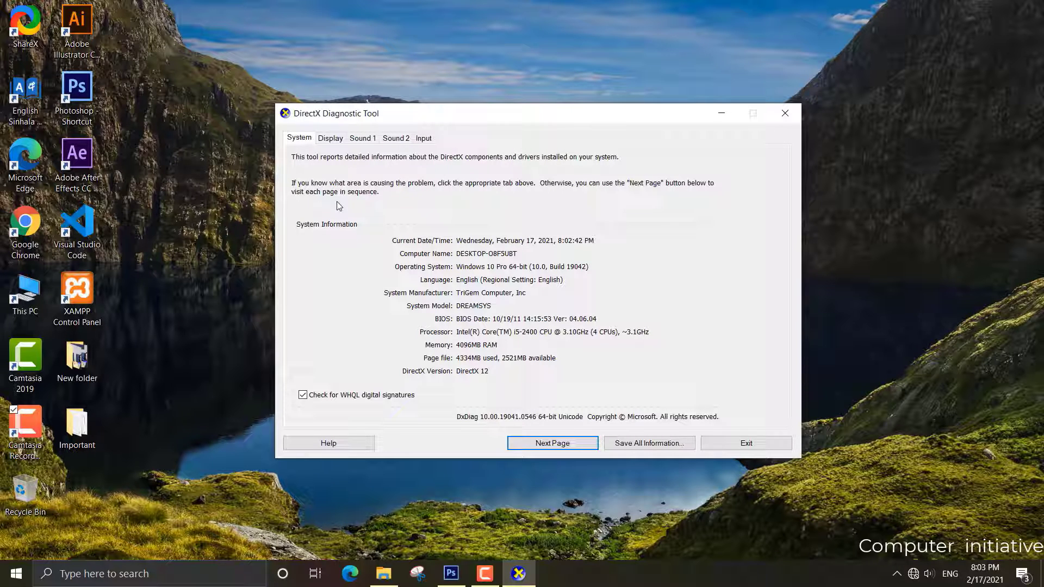
mouse_move(292, 222)
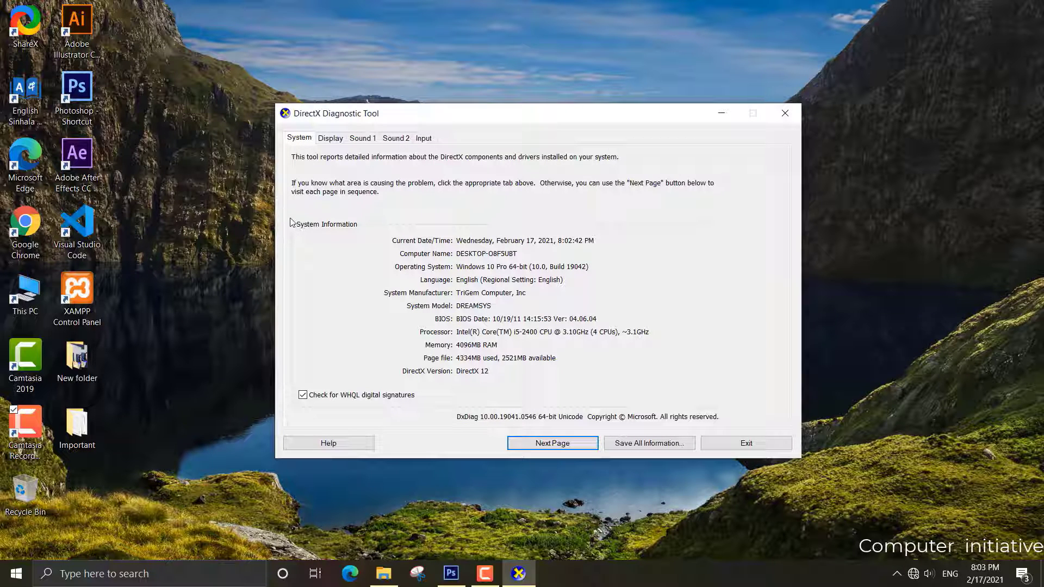
mouse_move(361, 233)
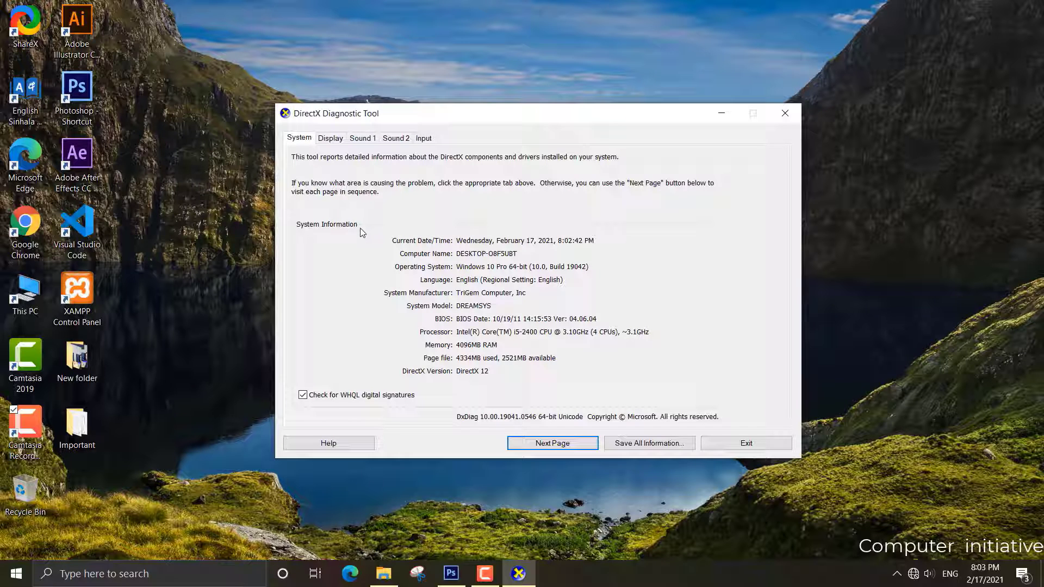
mouse_move(290, 224)
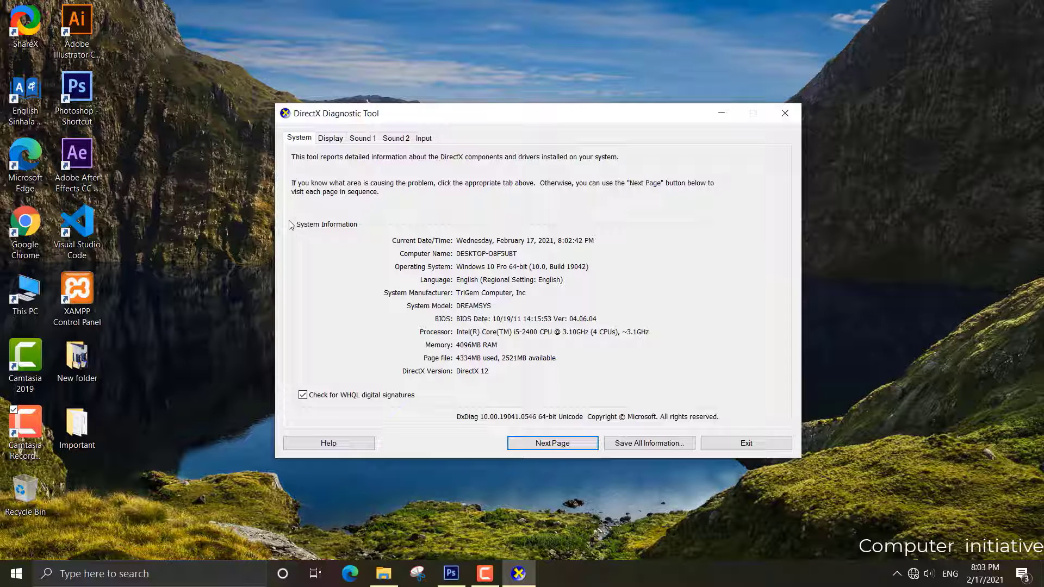
mouse_move(314, 259)
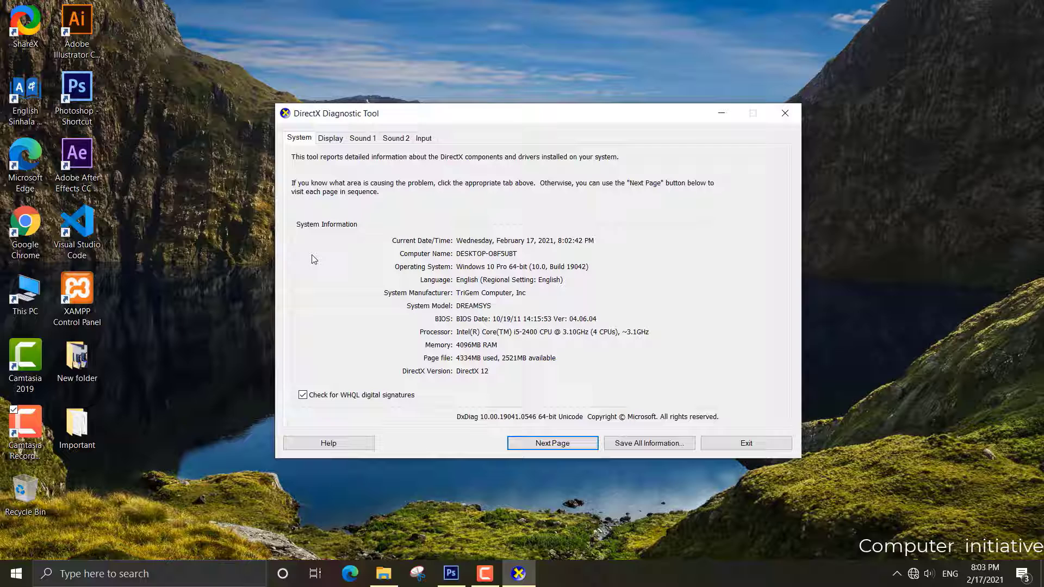
mouse_move(374, 270)
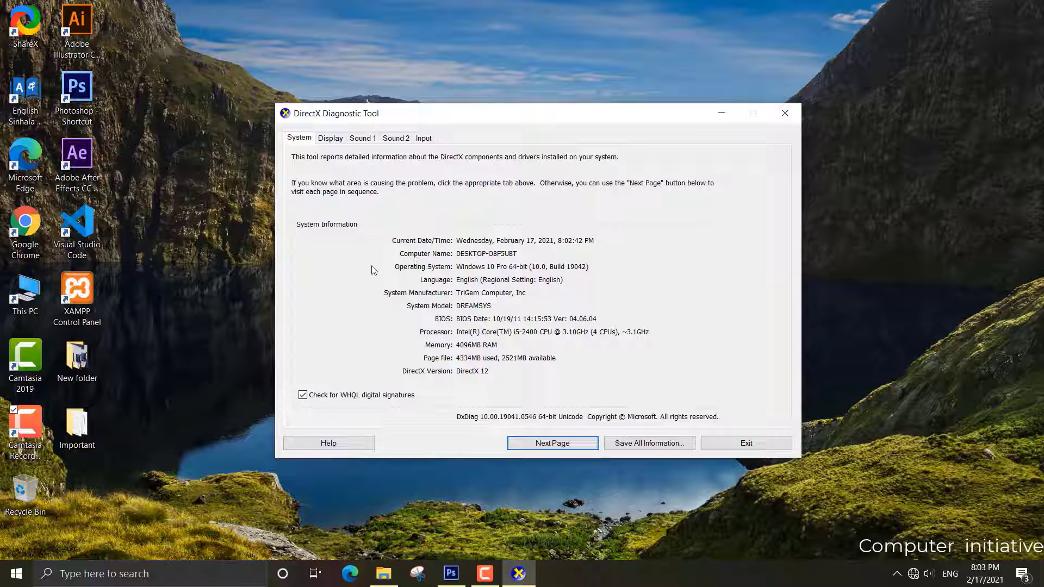
mouse_move(365, 309)
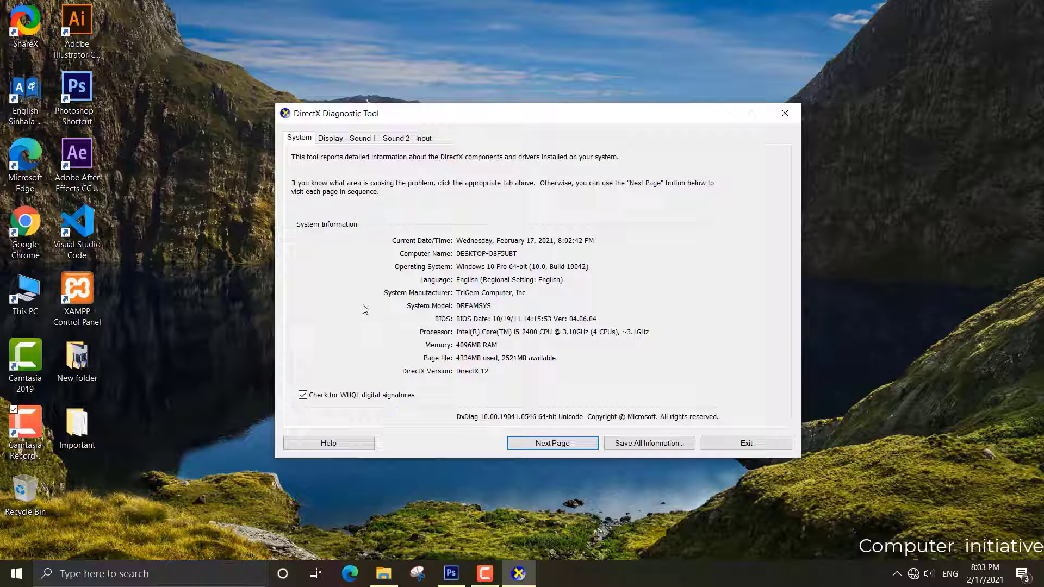
mouse_move(450, 418)
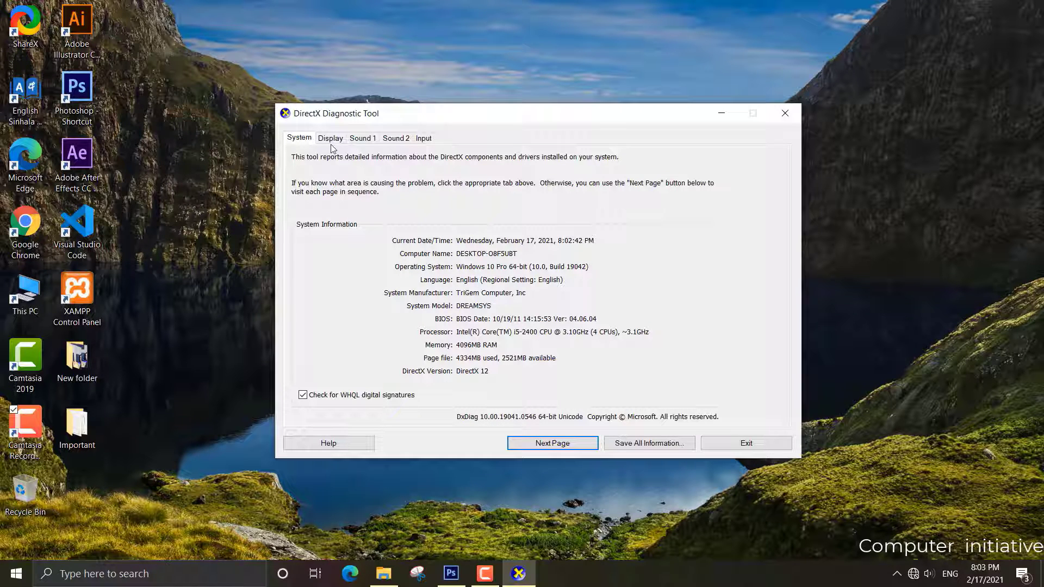
- Review the Display, Sound 1 and Input pages, then return to the System page
click(331, 138)
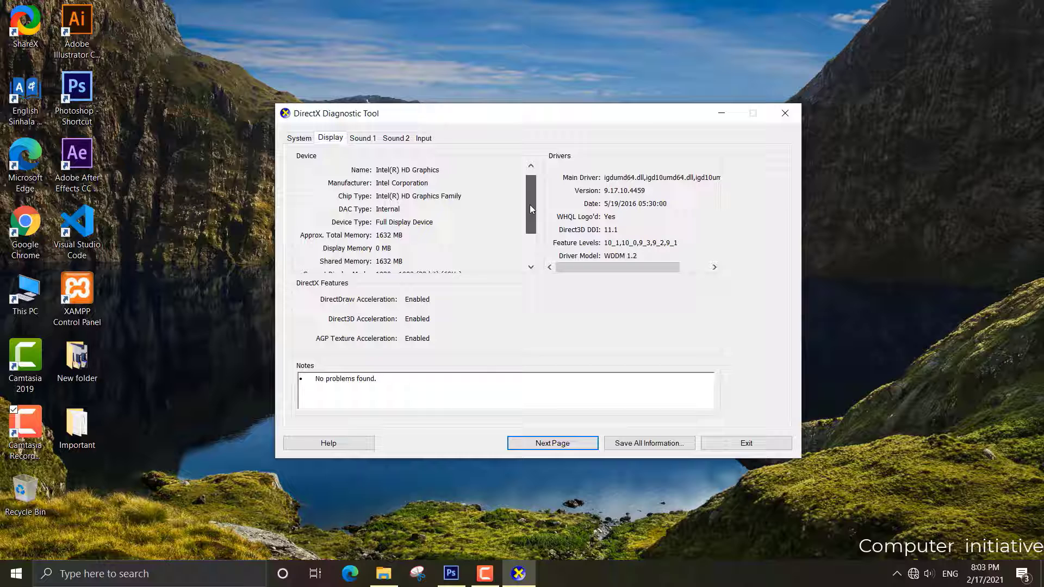
scroll(down, 3)
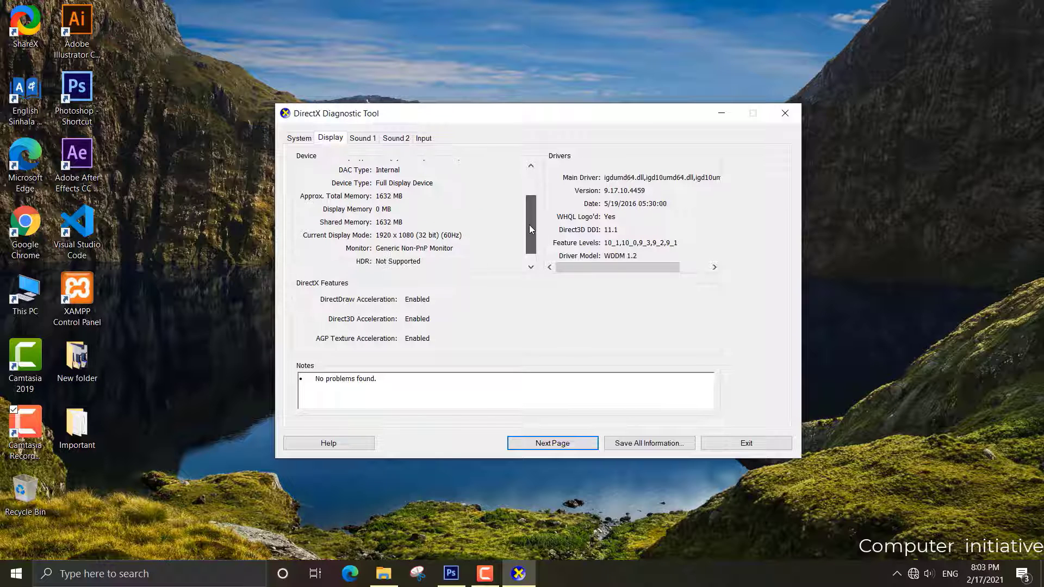
scroll(down, 3)
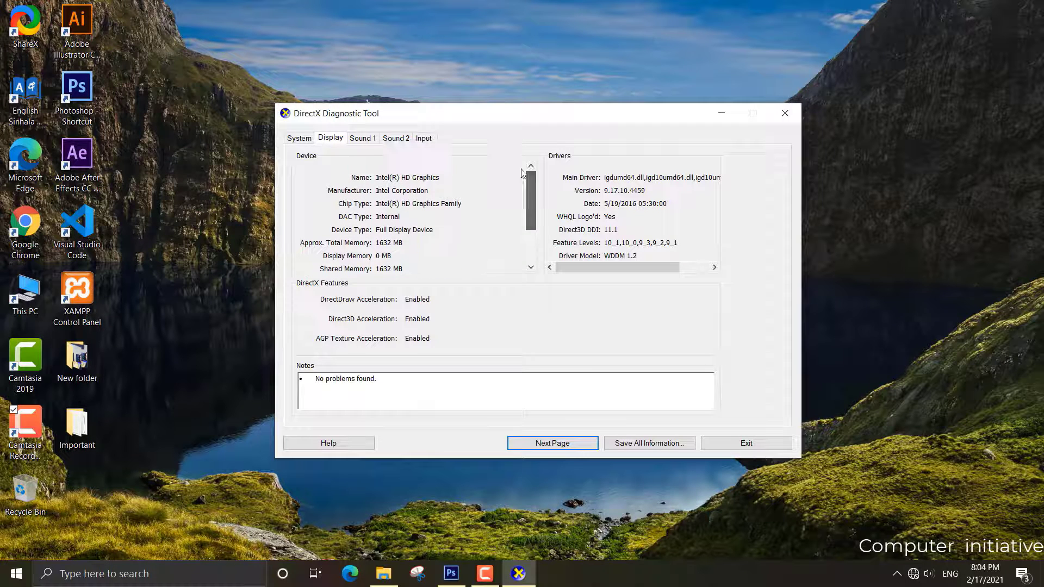
click(363, 138)
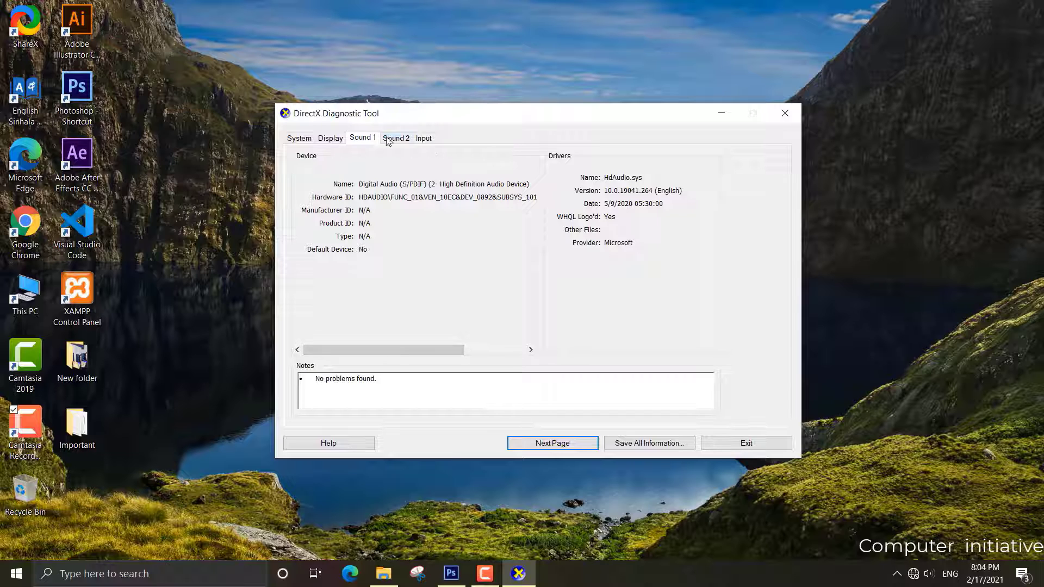
click(396, 138)
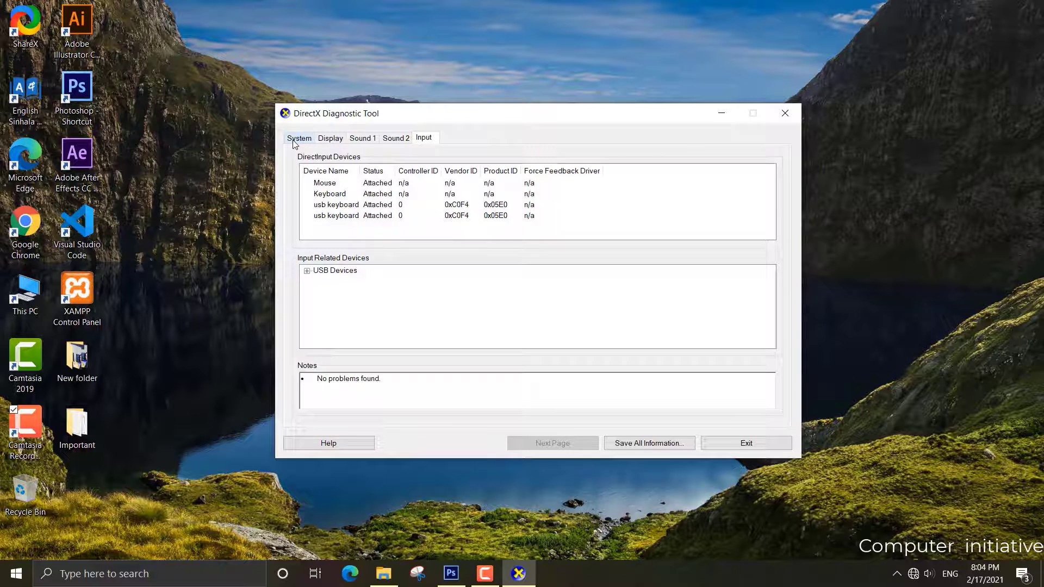
click(299, 139)
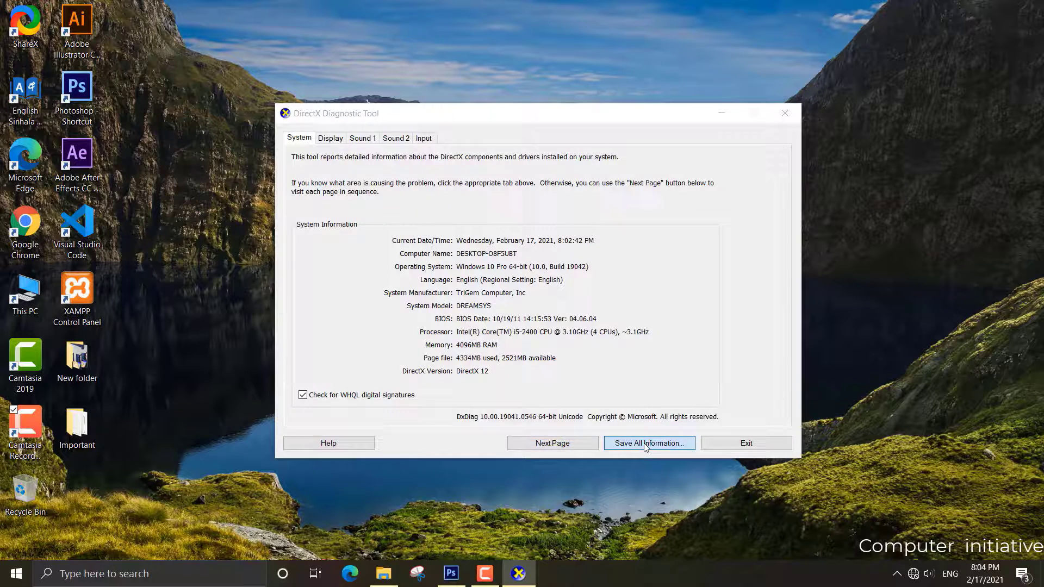
- Save all diagnostic information as DxDiag.txt on the Desktop
click(649, 444)
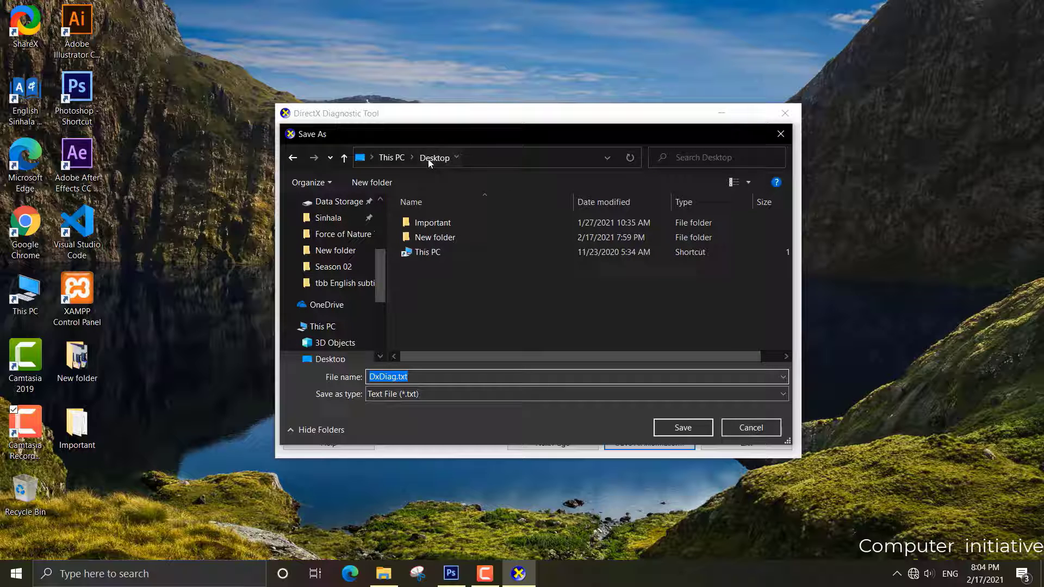
mouse_move(404, 272)
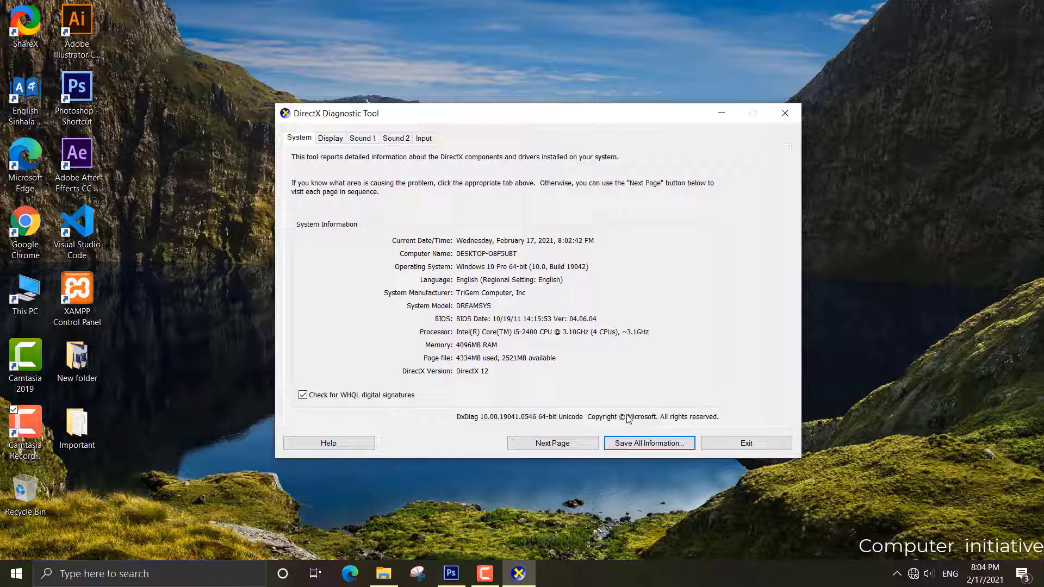
click(649, 444)
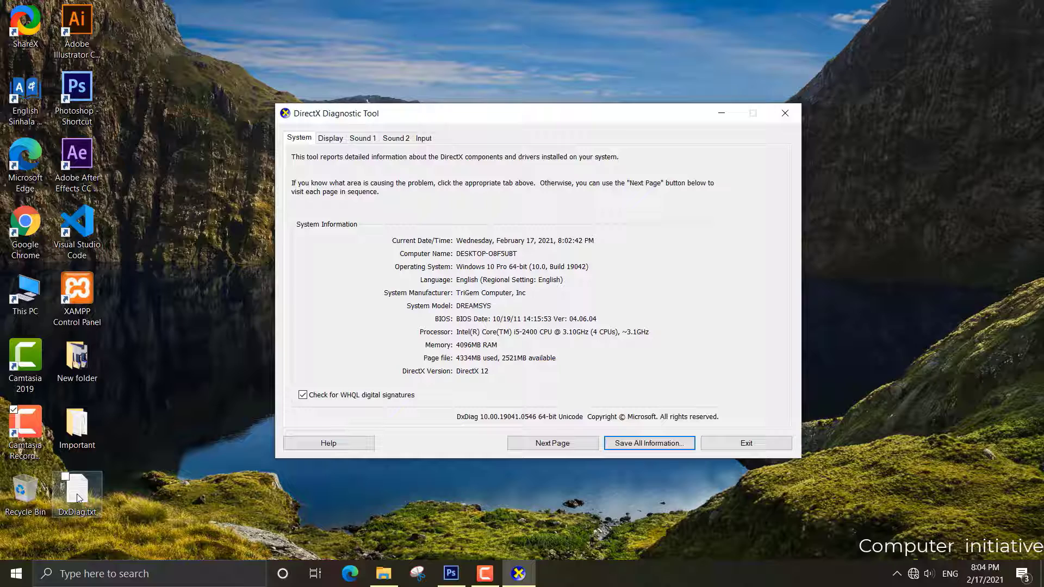
- View DxDiag.txt in a maximised Notepad window, reading through the display and sound sections
double_click(76, 490)
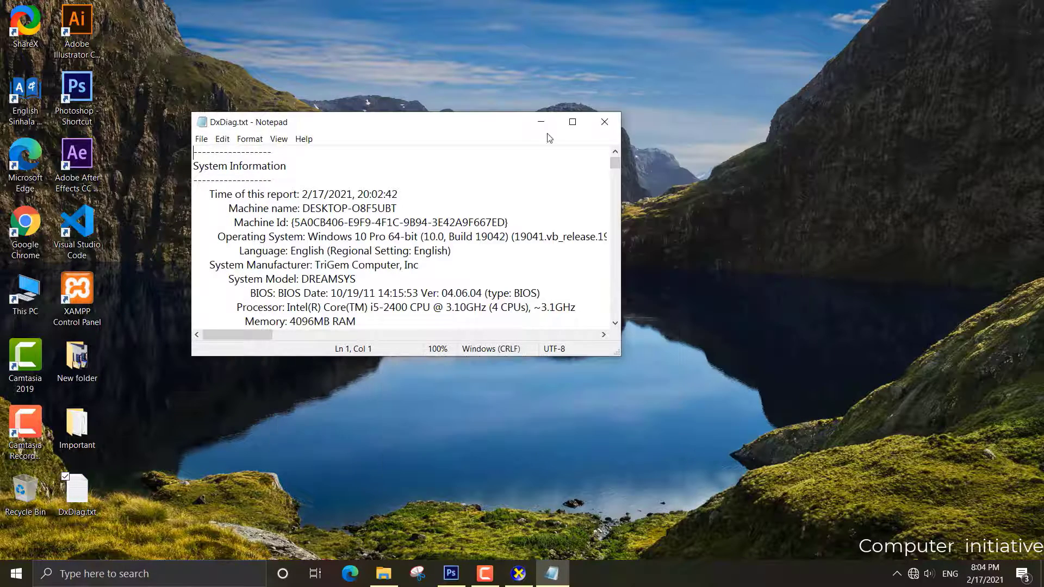
click(572, 122)
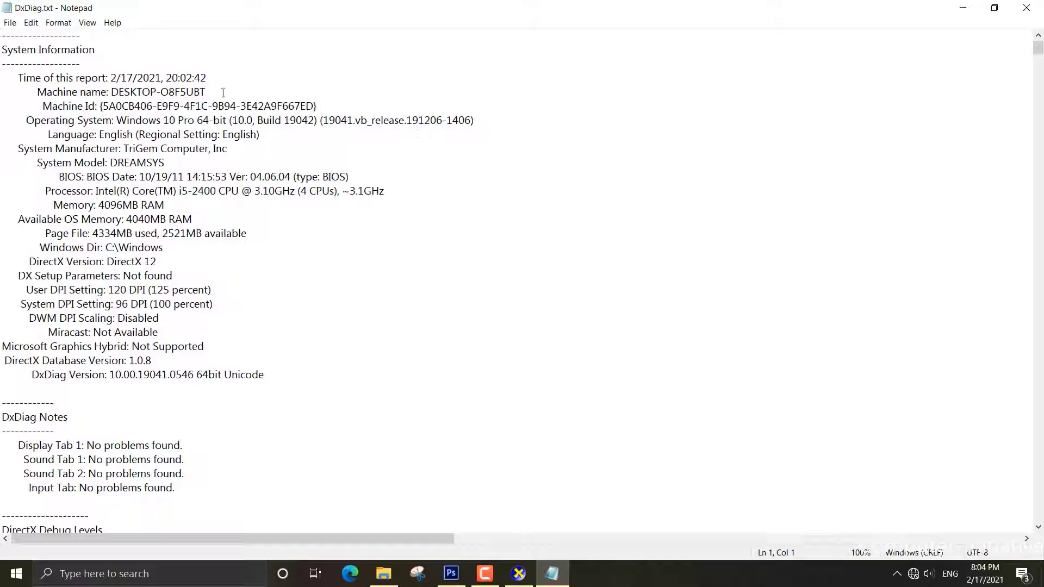
mouse_move(215, 4)
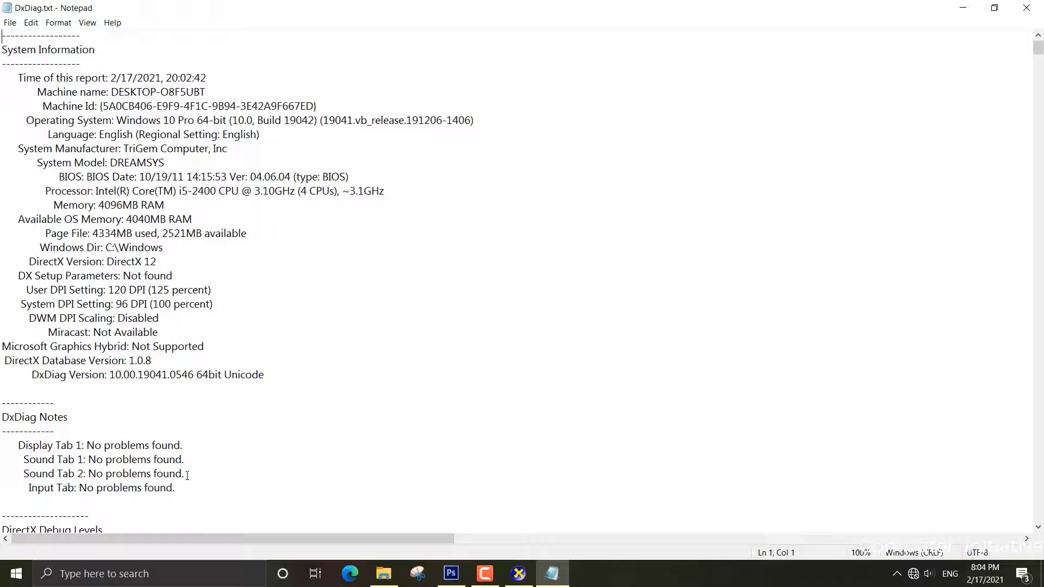
scroll(down, 3)
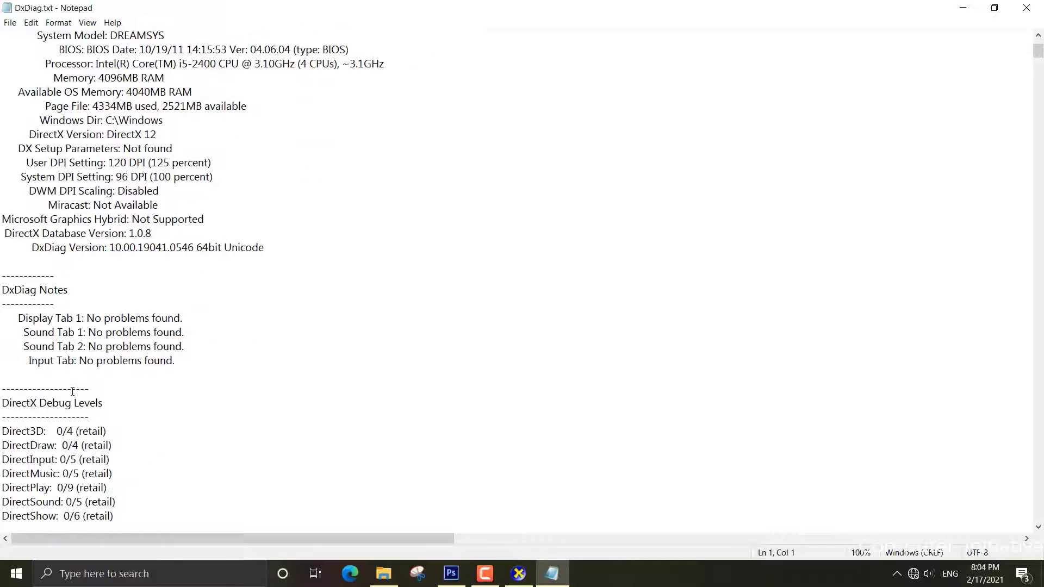
scroll(down, 3)
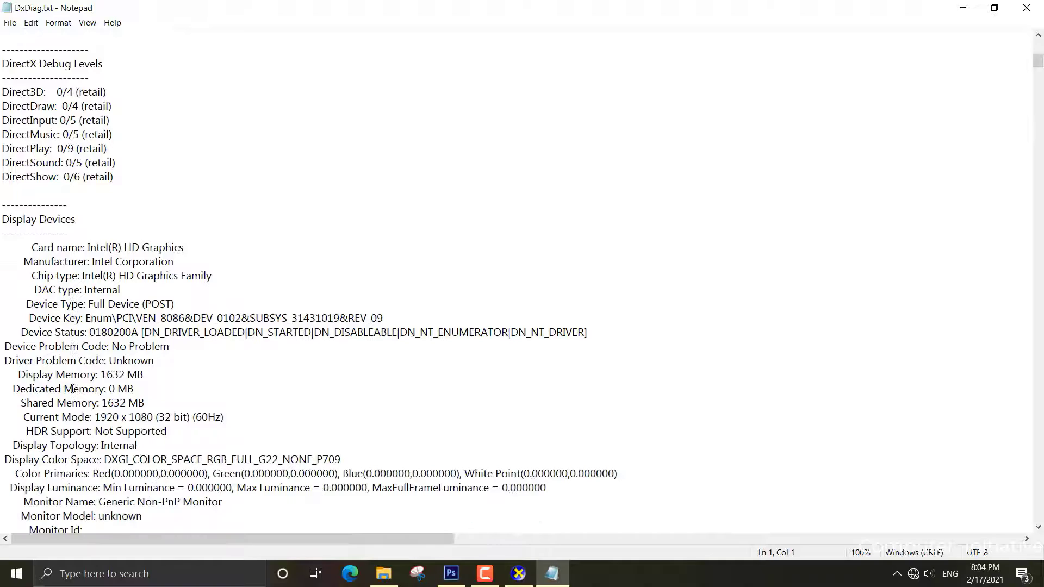
scroll(down, 3)
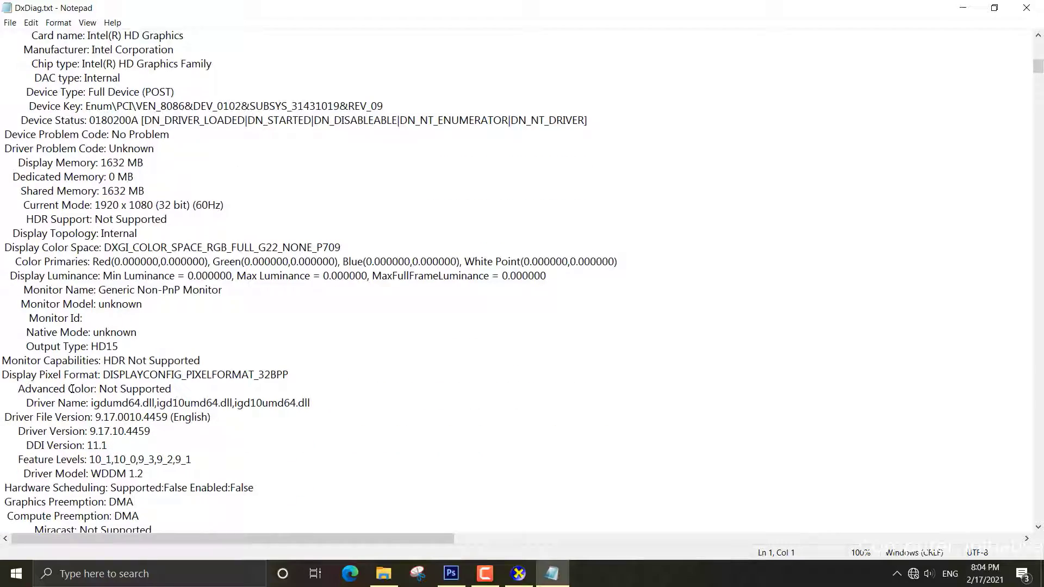
scroll(down, 3)
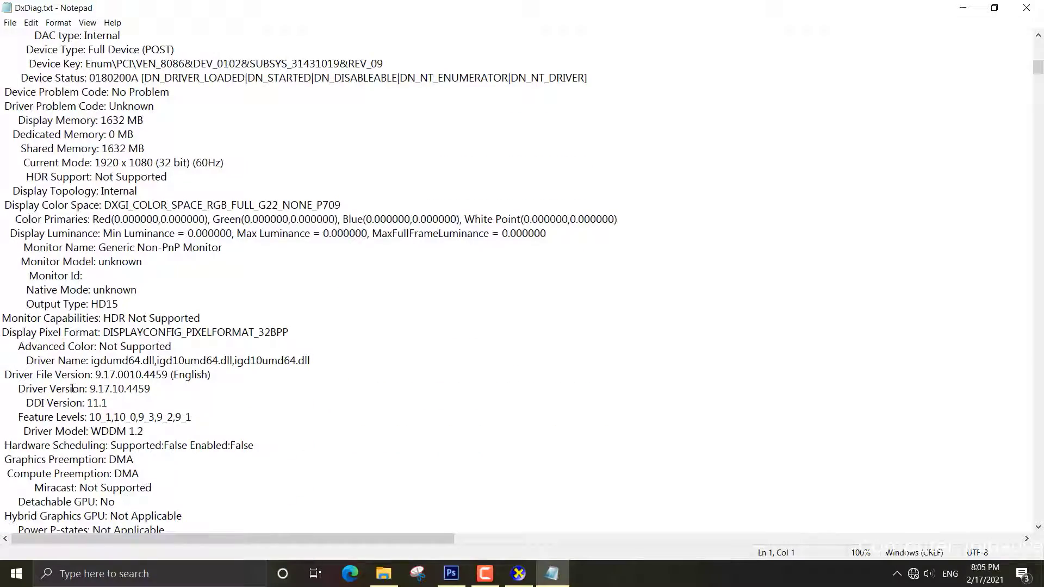
scroll(down, 3)
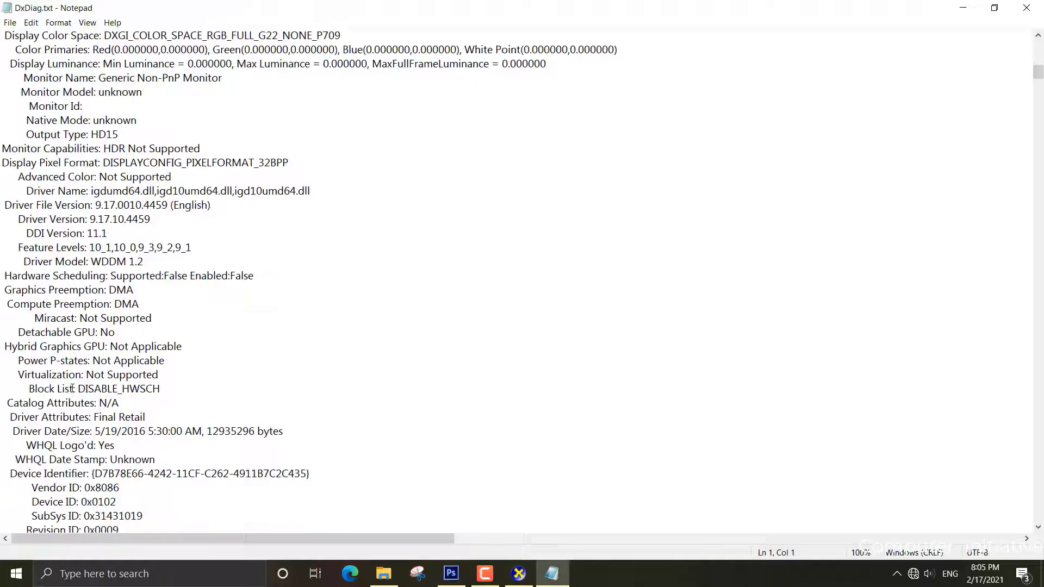
scroll(down, 3)
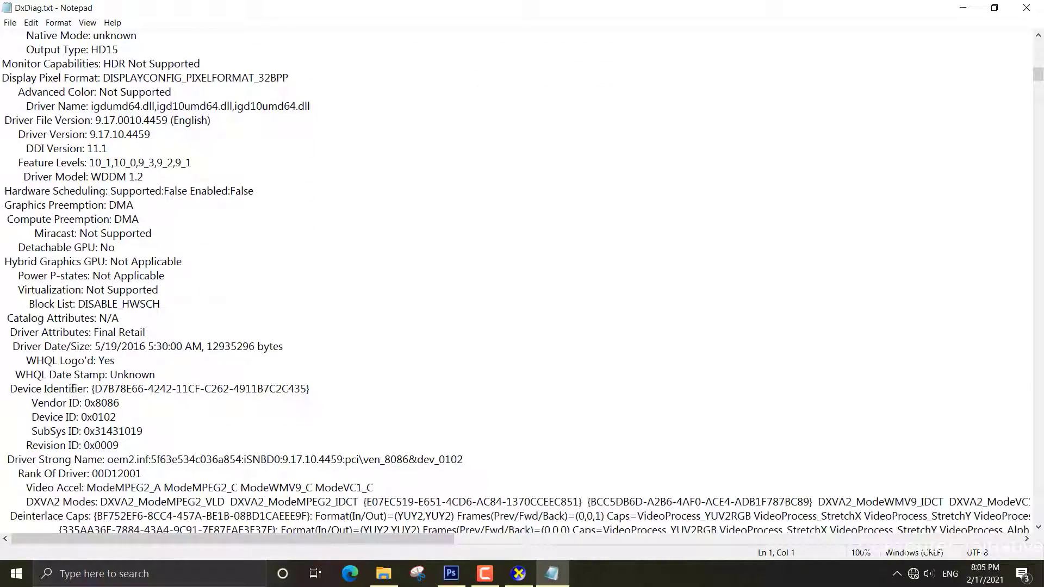
scroll(down, 3)
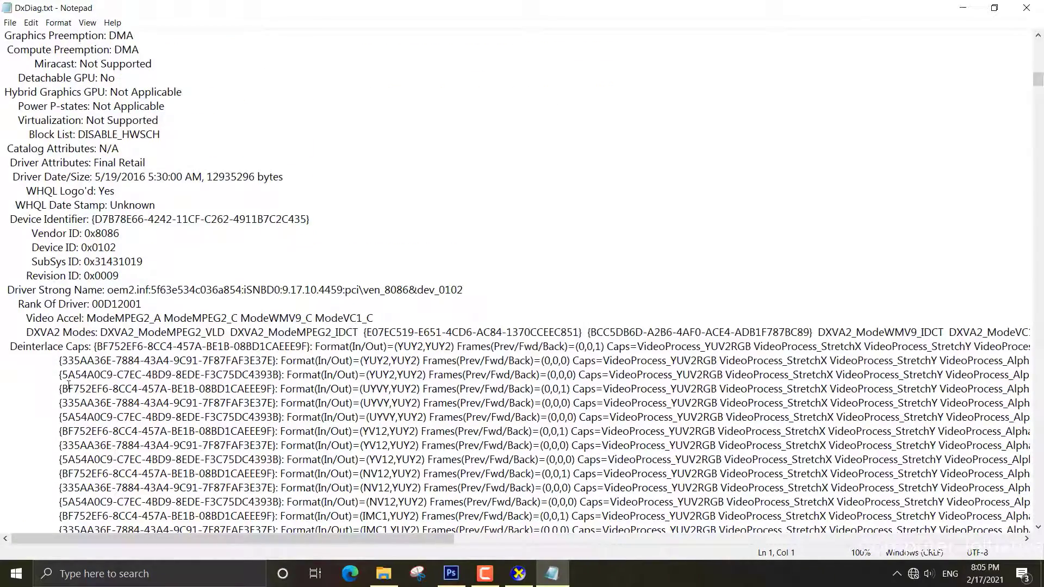
scroll(down, 3)
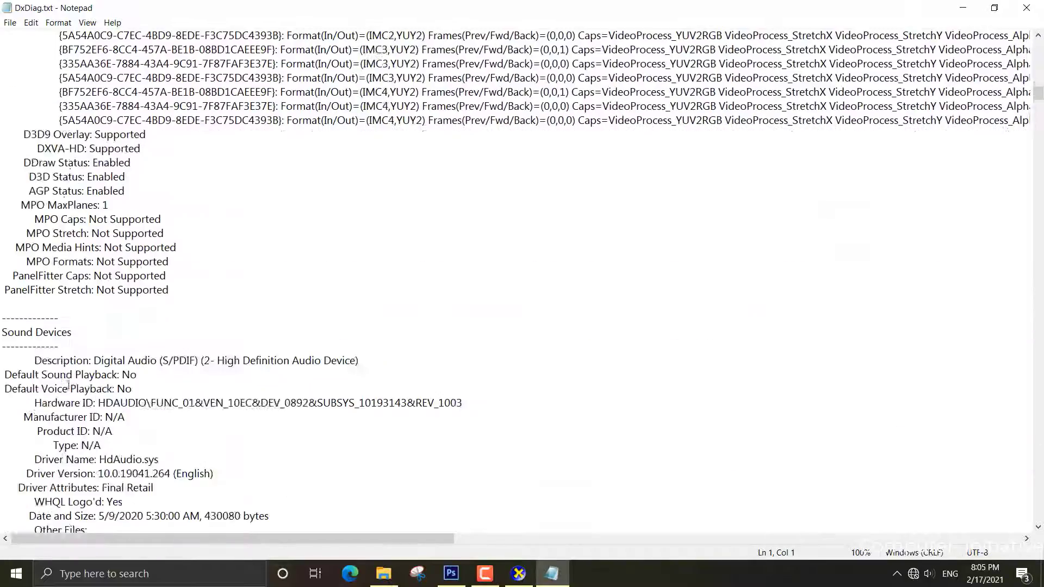
scroll(down, 3)
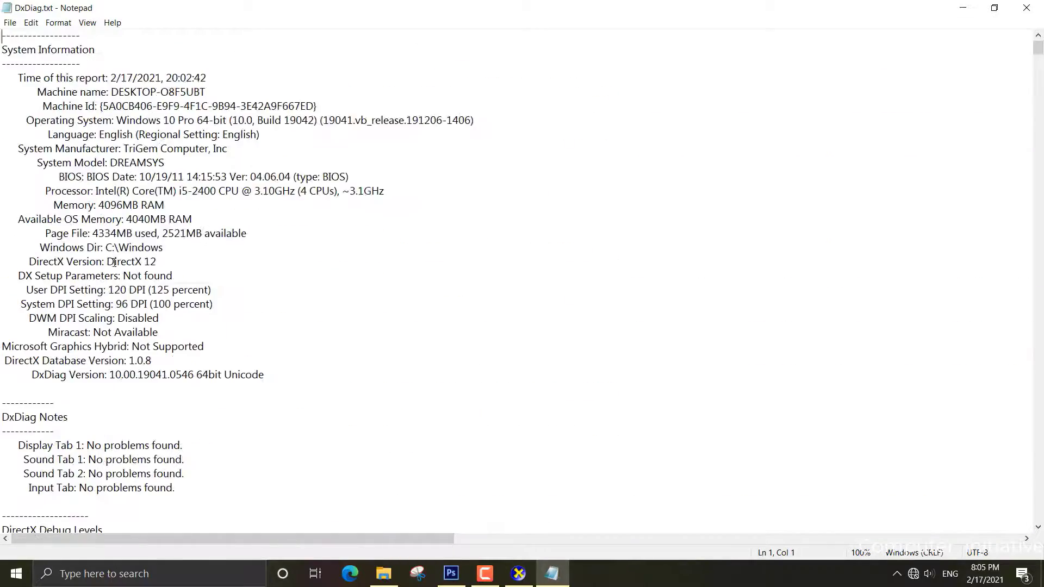
drag(37, 163, 236, 232)
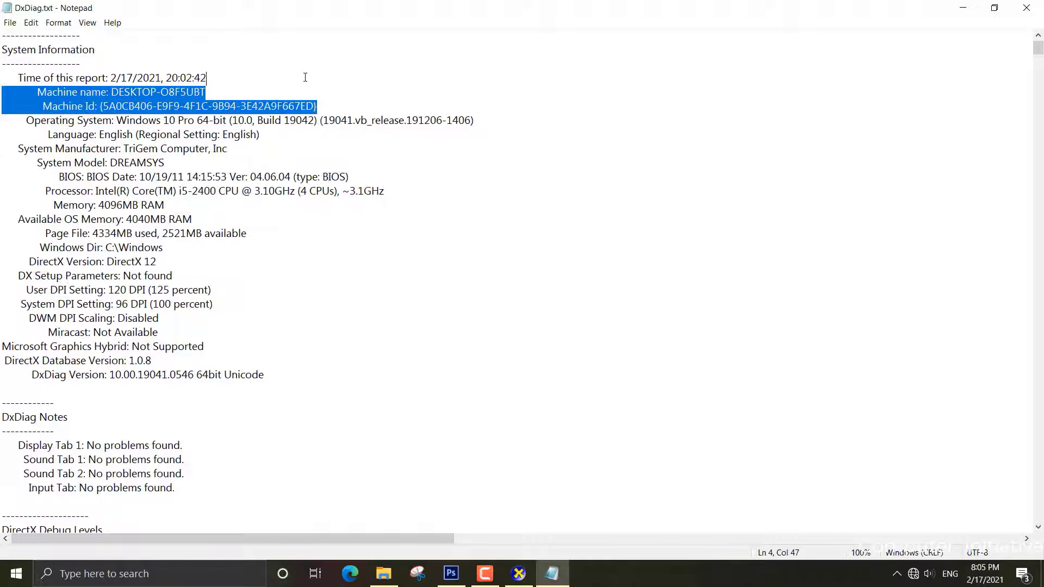
click(69, 446)
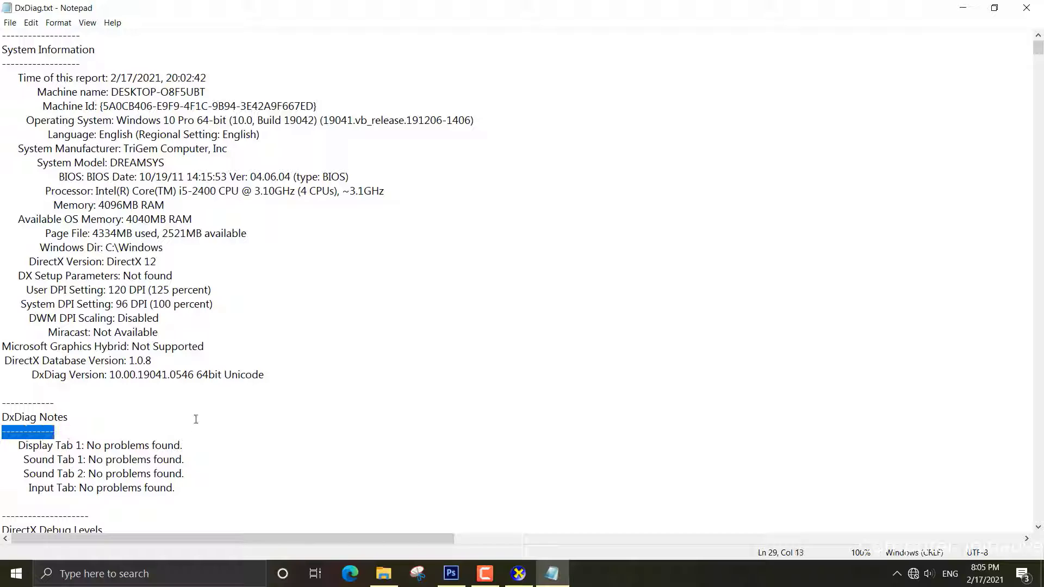
drag(20, 417, 174, 487)
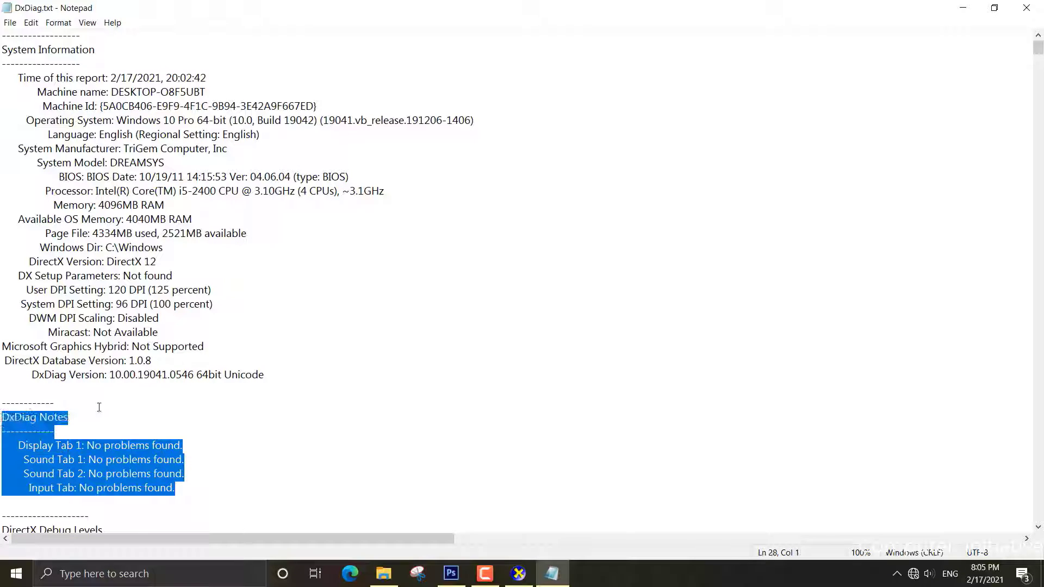
click(649, 331)
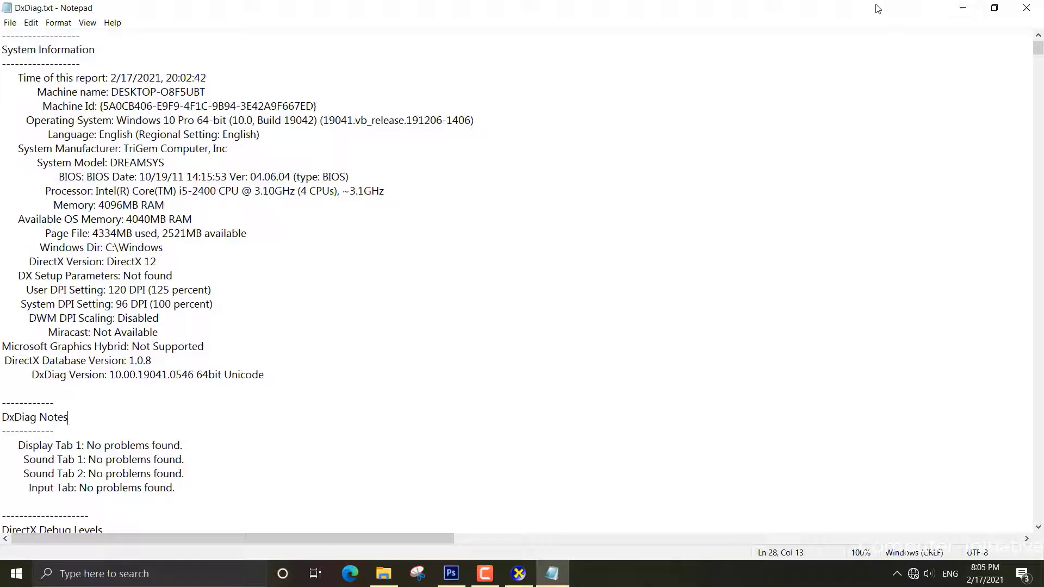
mouse_move(763, 138)
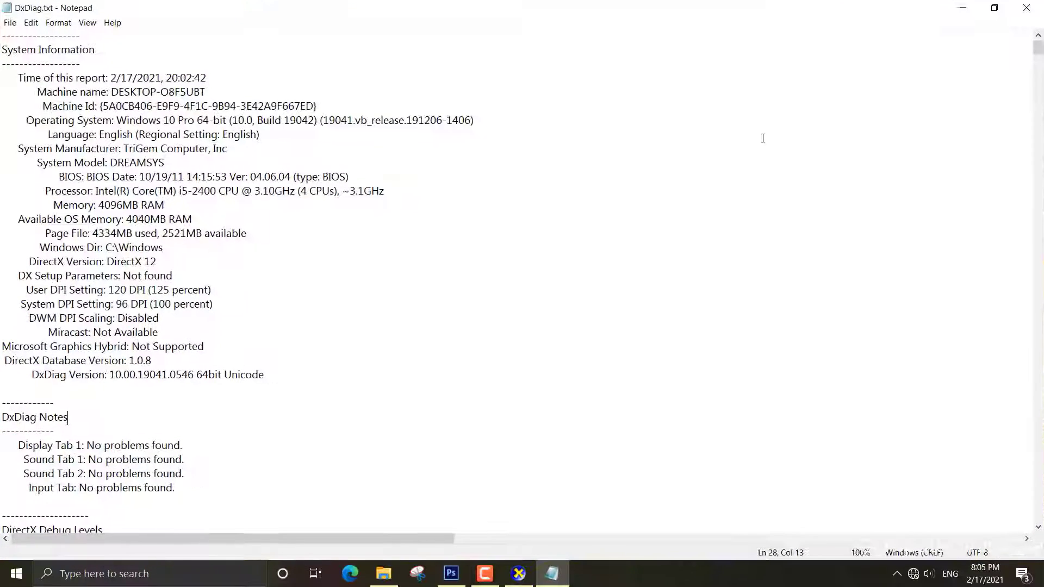
scroll(down, 3)
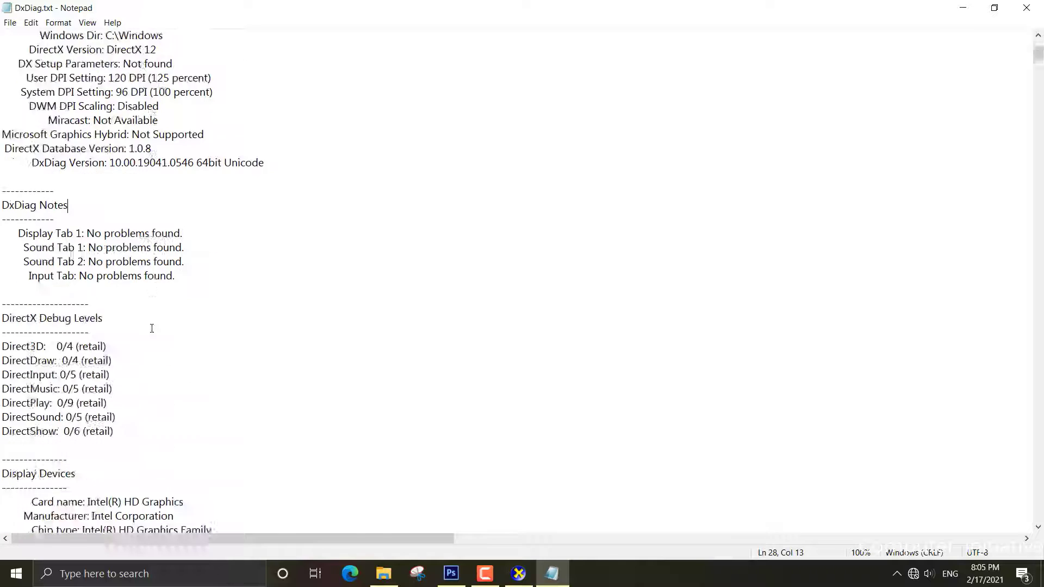
scroll(down, 3)
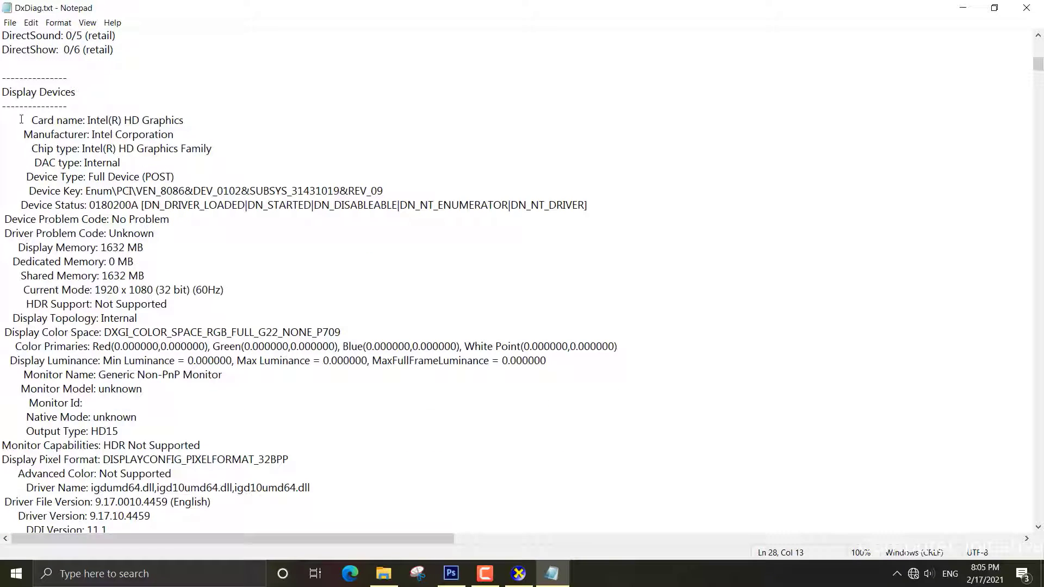
drag(21, 120, 245, 345)
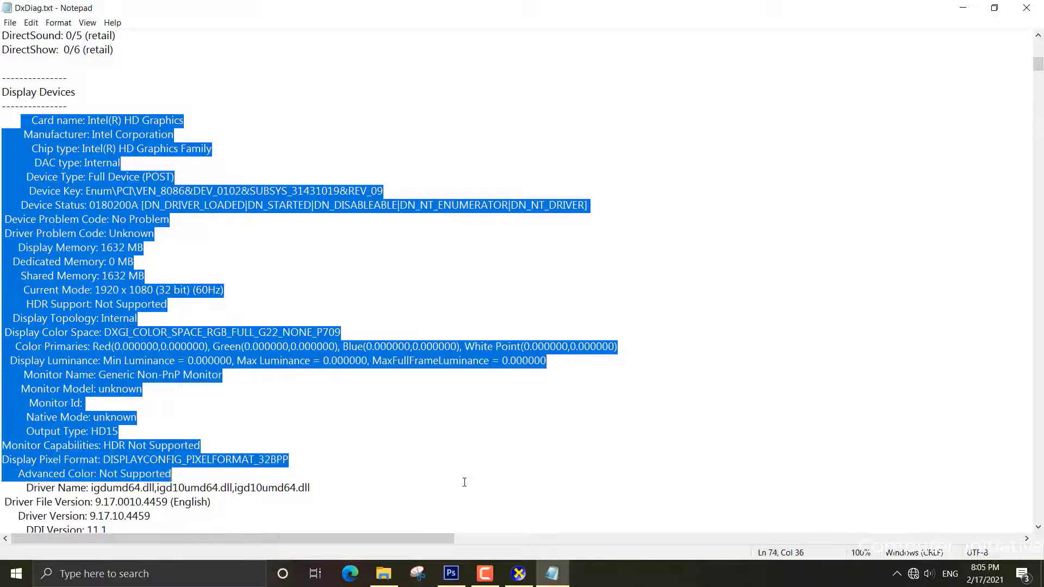
click(288, 459)
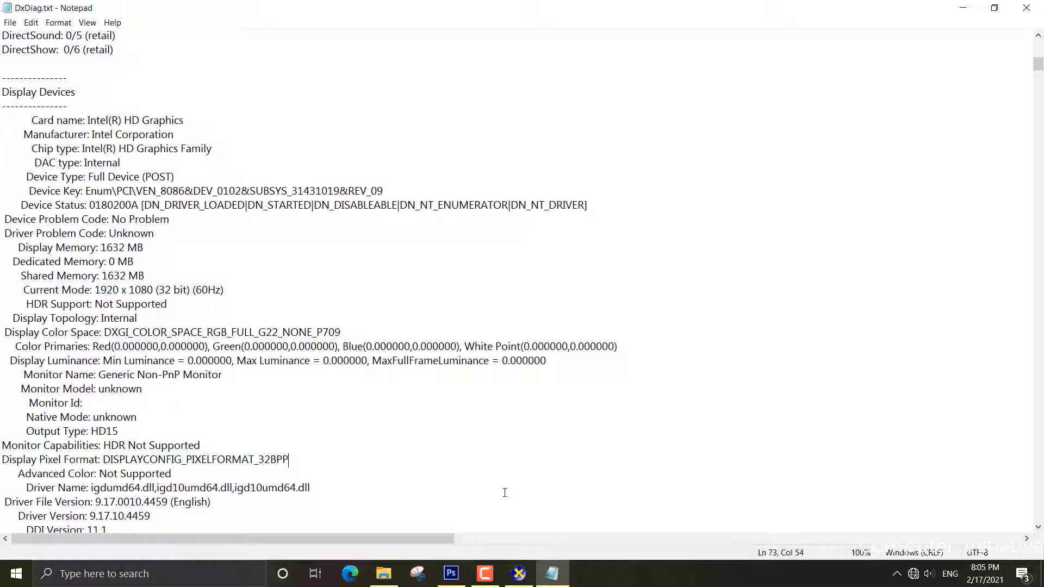